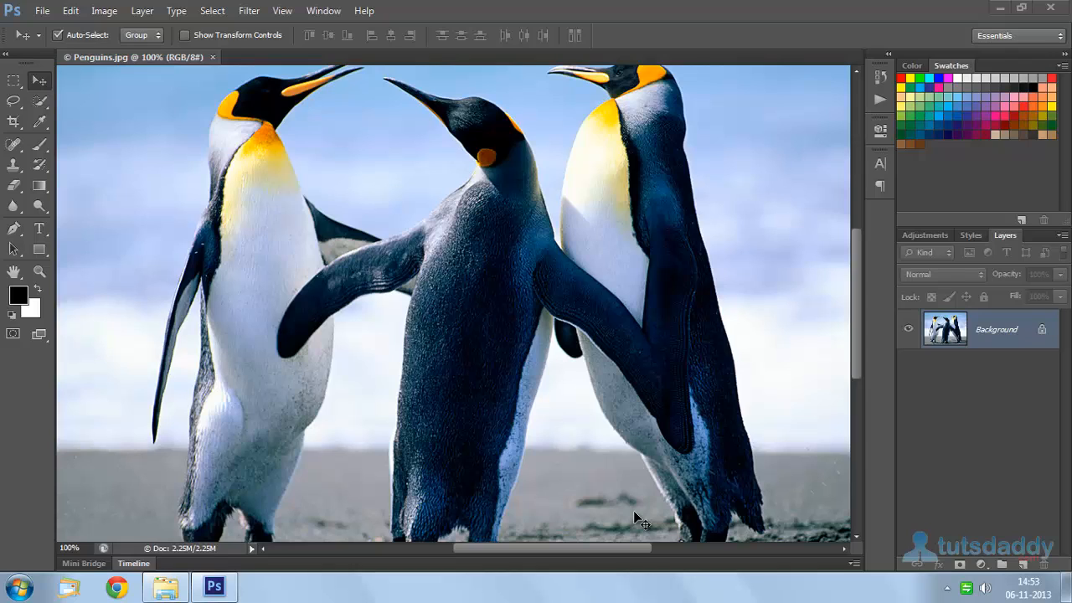
mouse_move(201, 205)
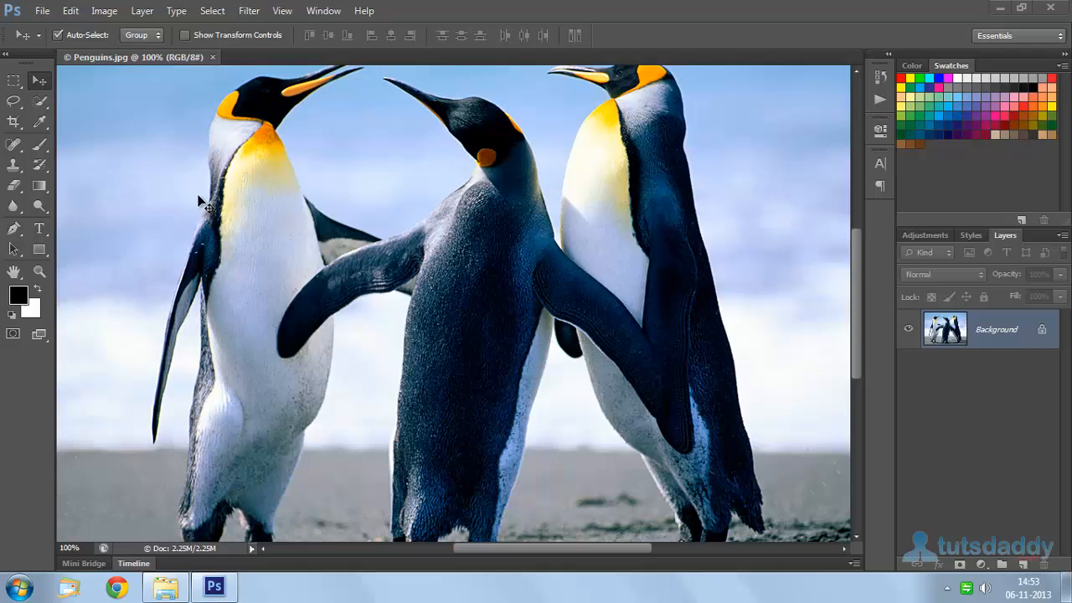
- Show the Filter menu's Blur submenu over the penguins photo
left_click(255, 10)
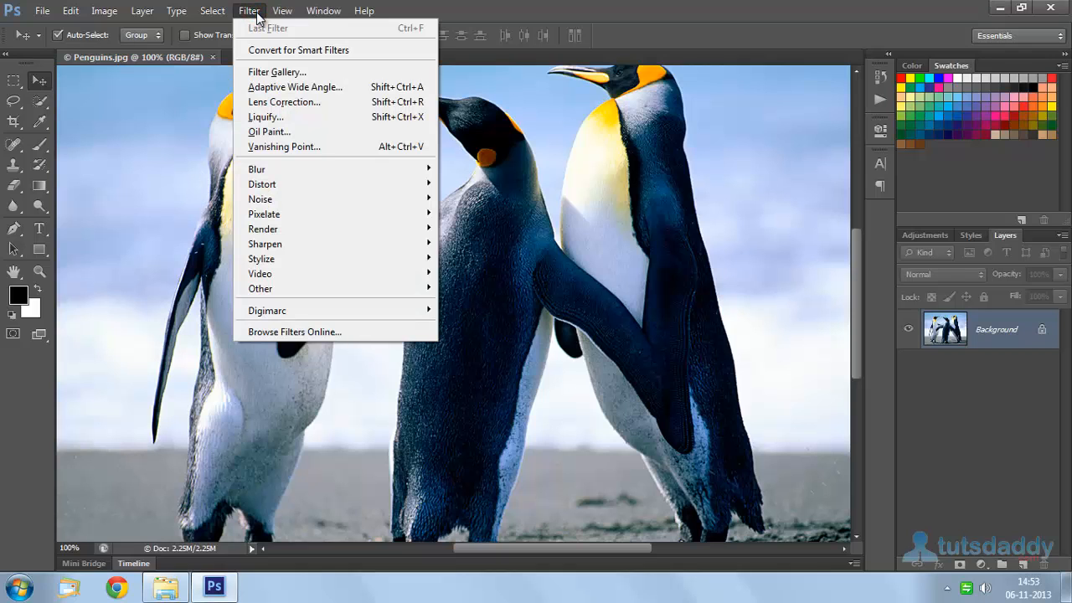
mouse_move(256, 167)
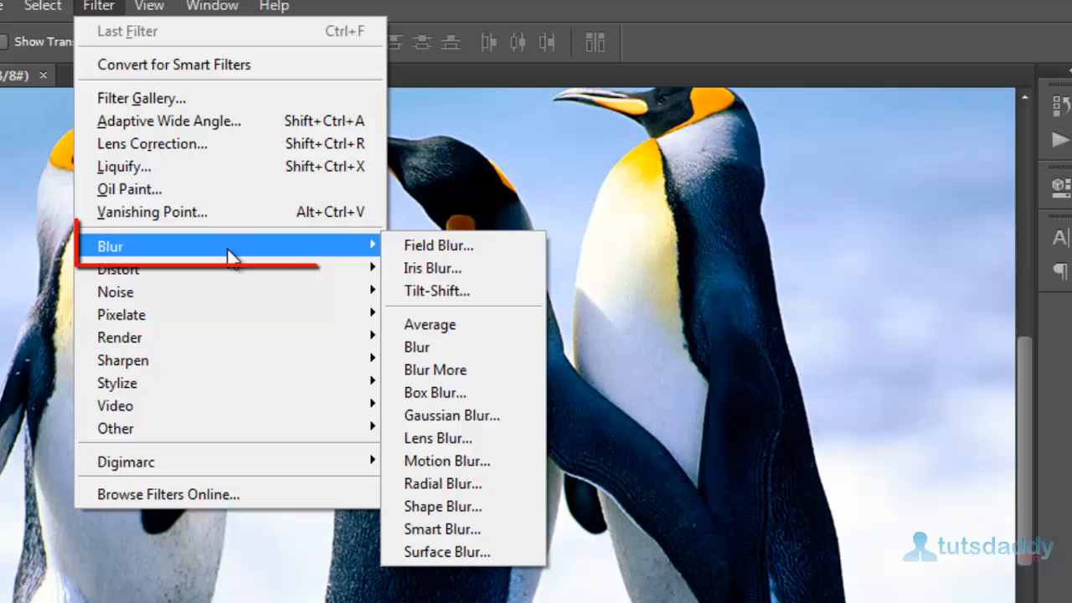
mouse_move(455, 529)
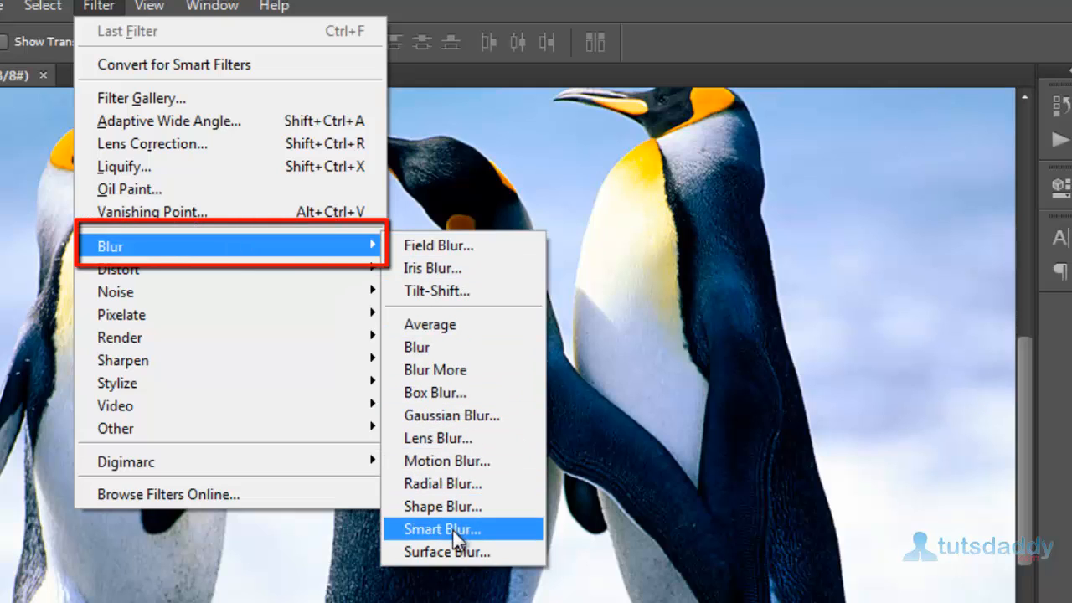
mouse_move(473, 492)
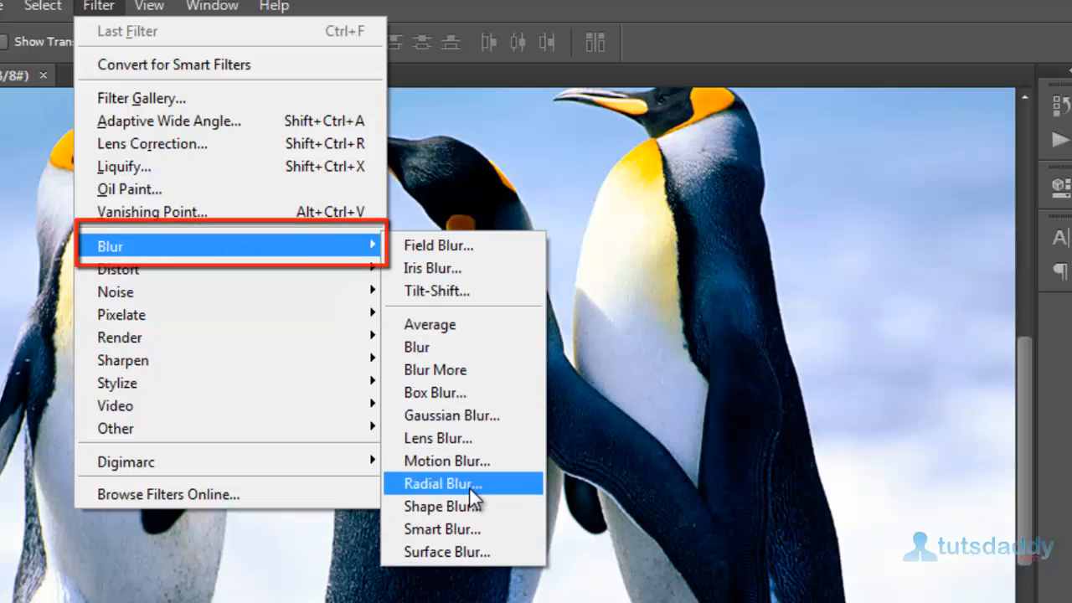
- Apply a Motion Blur at an 18° angle with a small distance of a few pixels
left_click(449, 461)
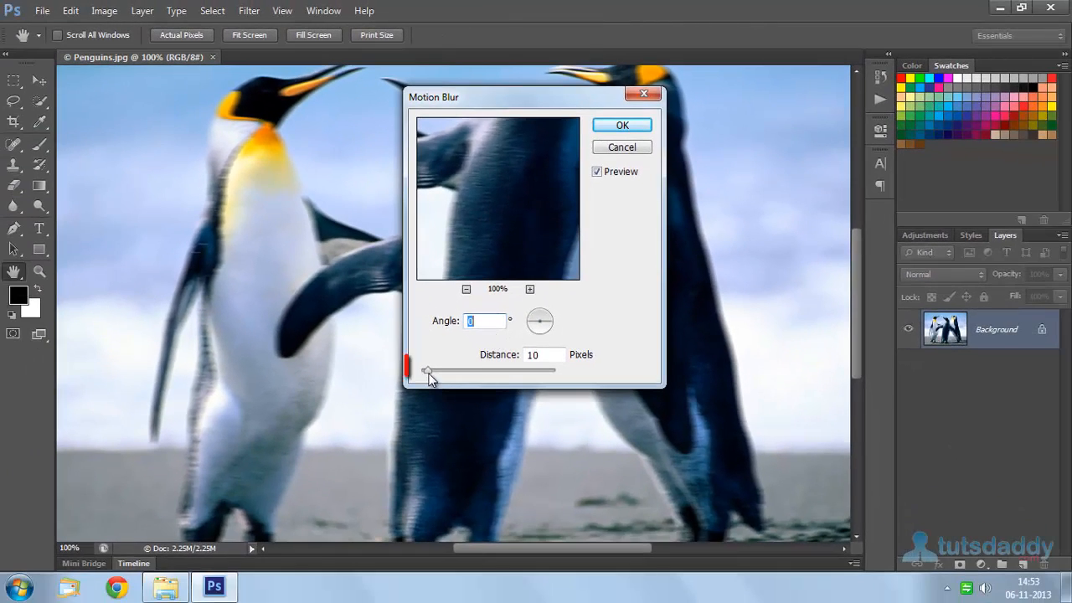
left_click_drag(427, 370, 472, 370)
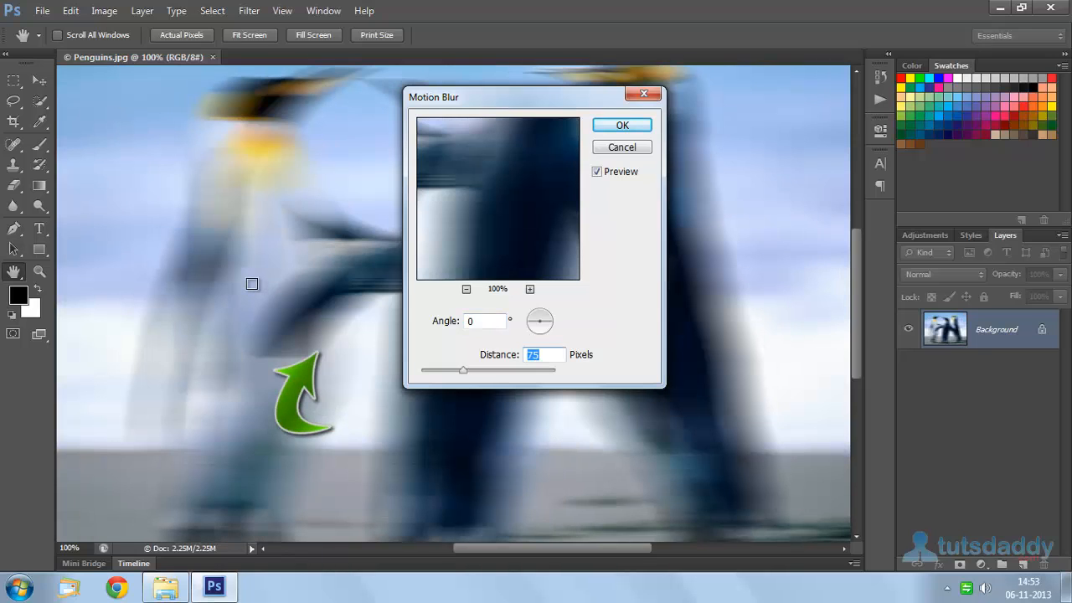
left_click_drag(539, 322, 539, 339)
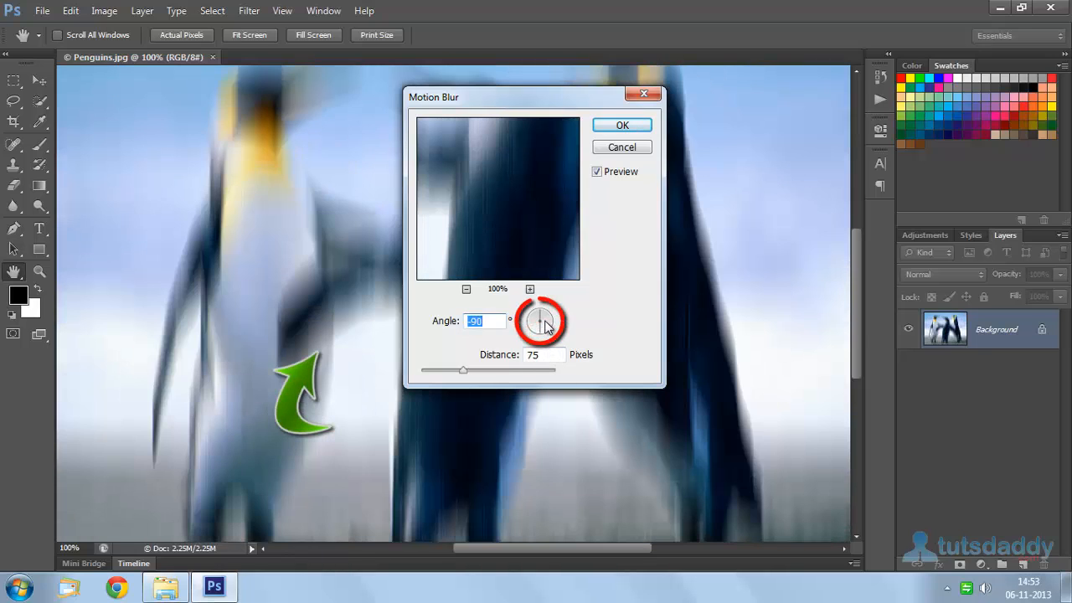
left_click_drag(550, 322, 532, 331)
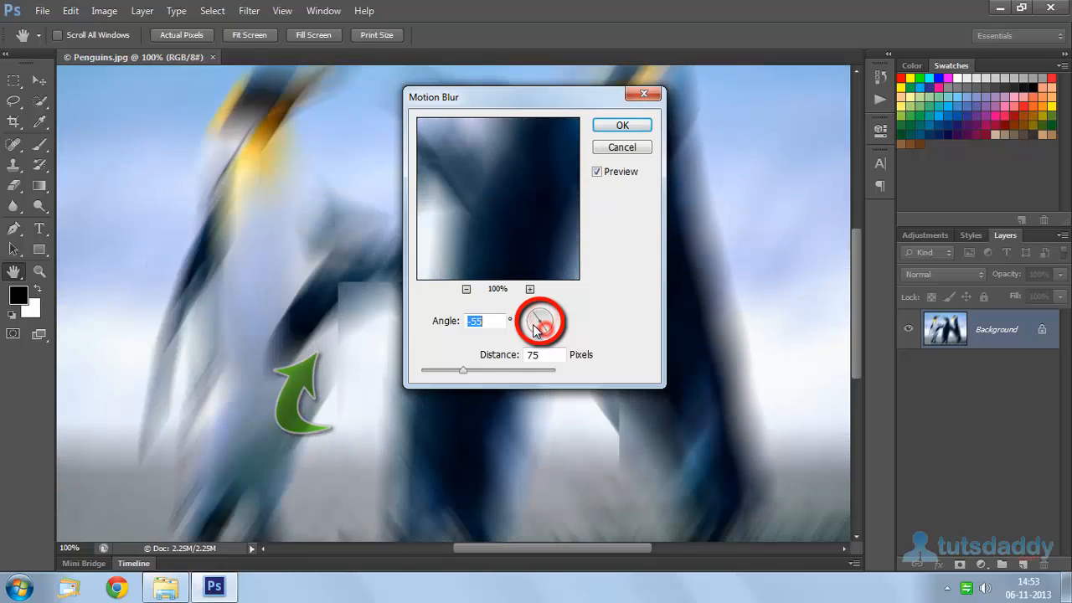
left_click_drag(549, 315, 549, 326)
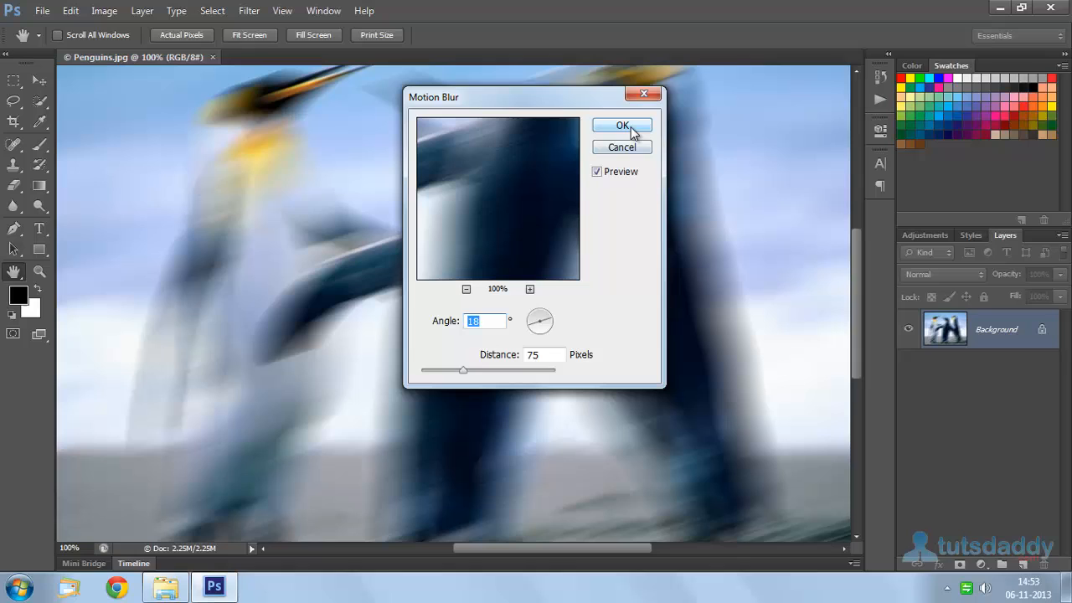
mouse_move(464, 370)
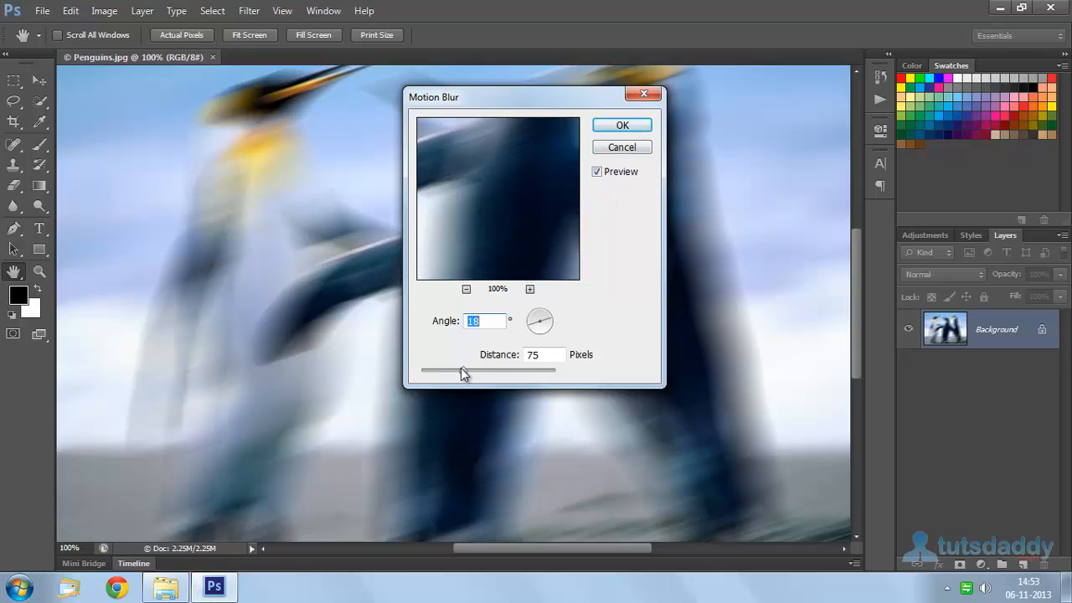
left_click_drag(466, 371, 425, 370)
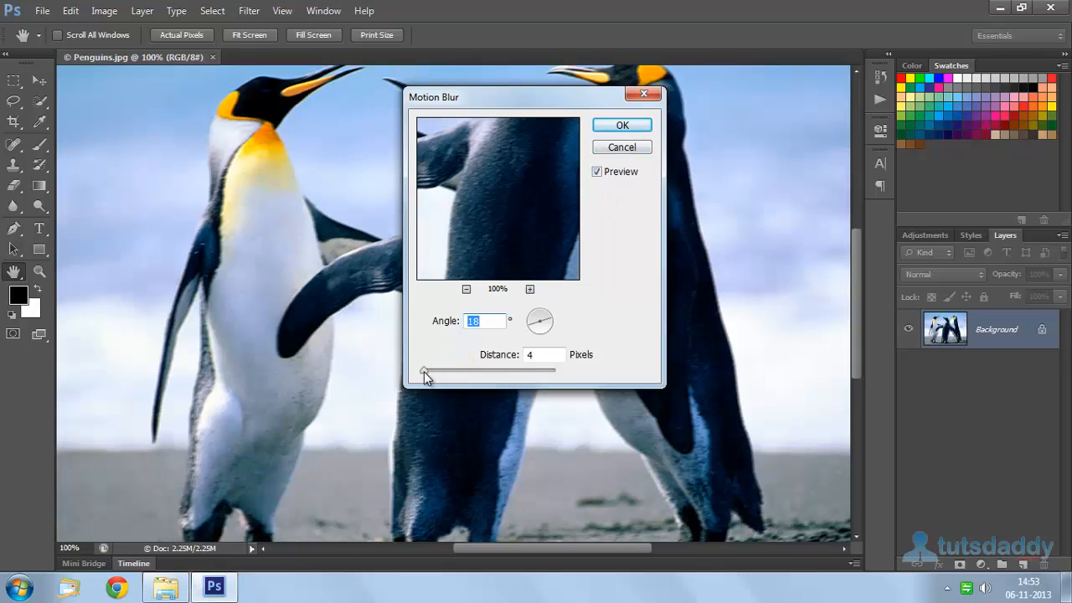
left_click_drag(422, 370, 432, 370)
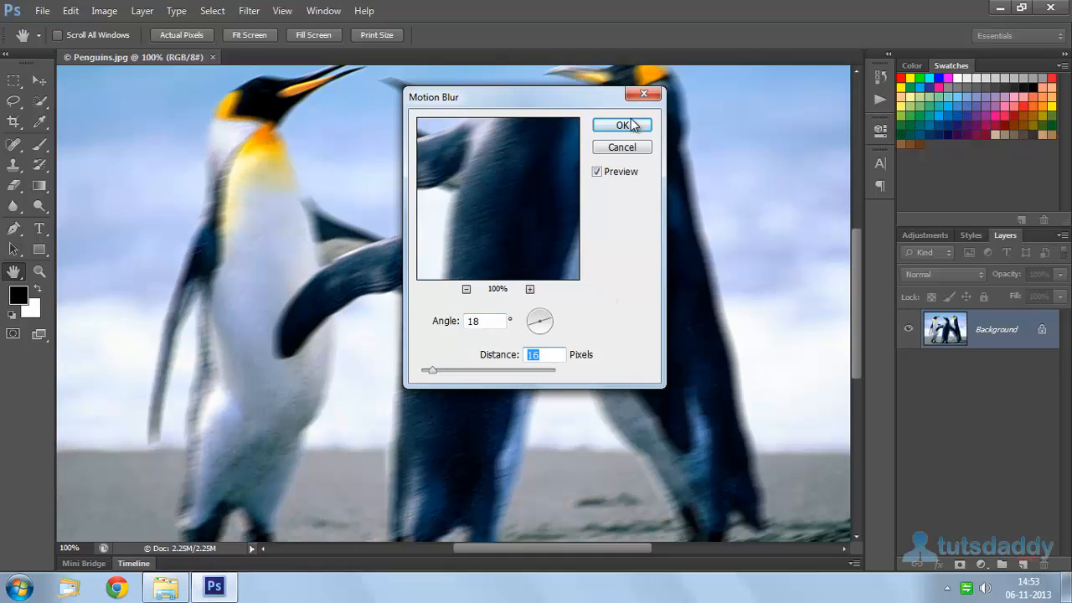
left_click(620, 124)
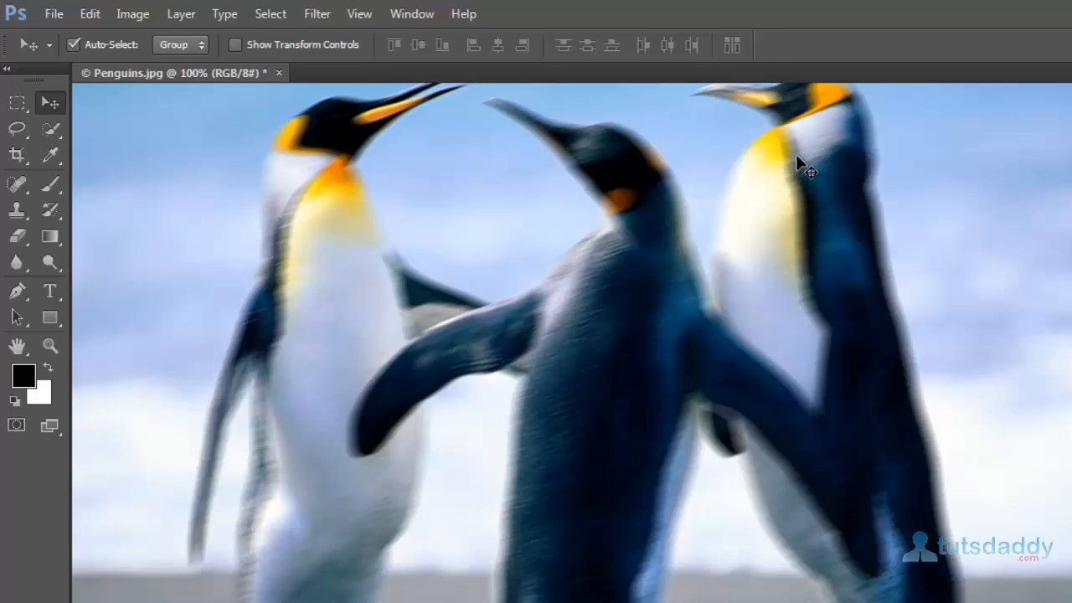
- Reapply the last Motion Blur filter so the penguins streak heavily sideways
left_click(386, 13)
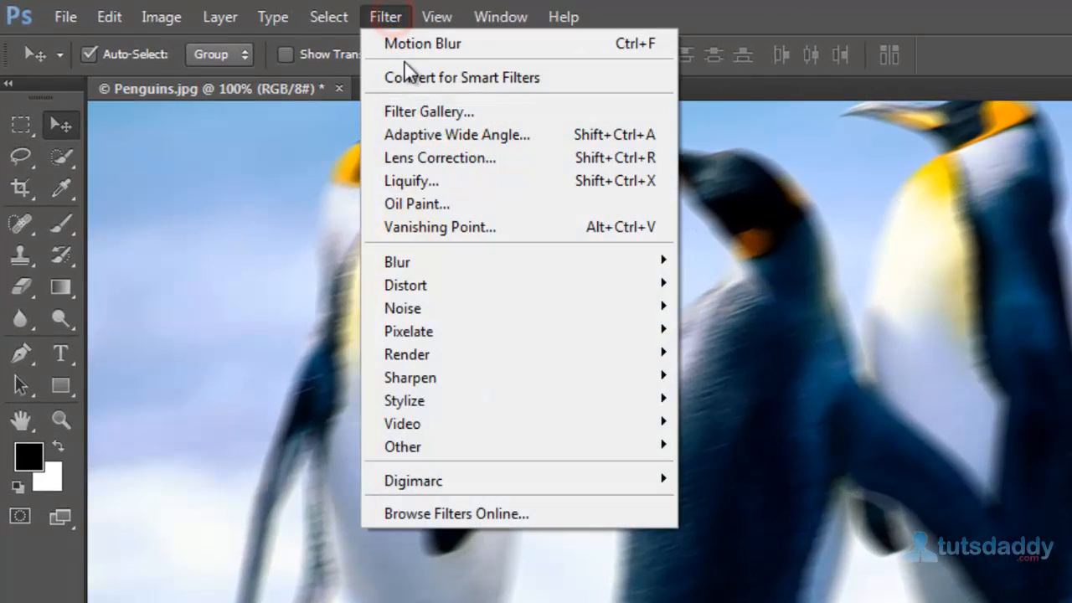
mouse_move(422, 54)
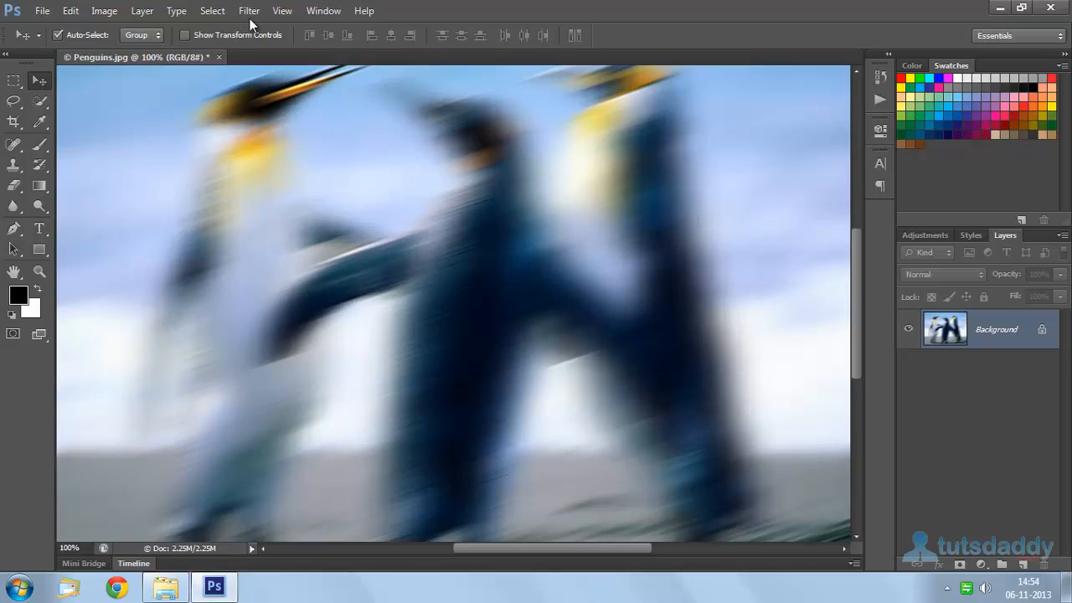
- Add a brightened Movie Prime lens flare over the right penguin
left_click(248, 10)
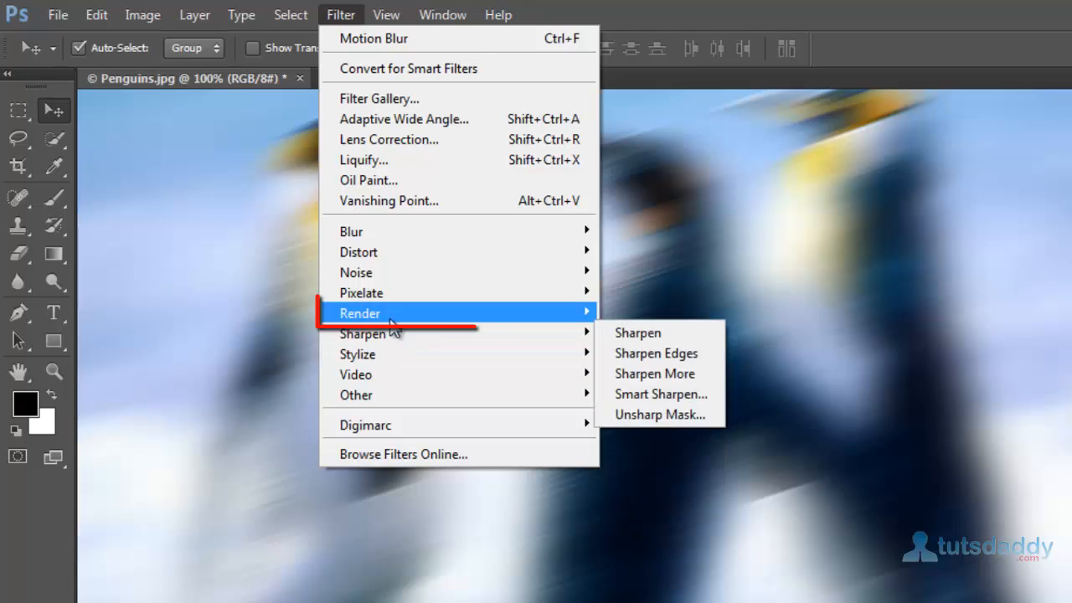
mouse_move(687, 380)
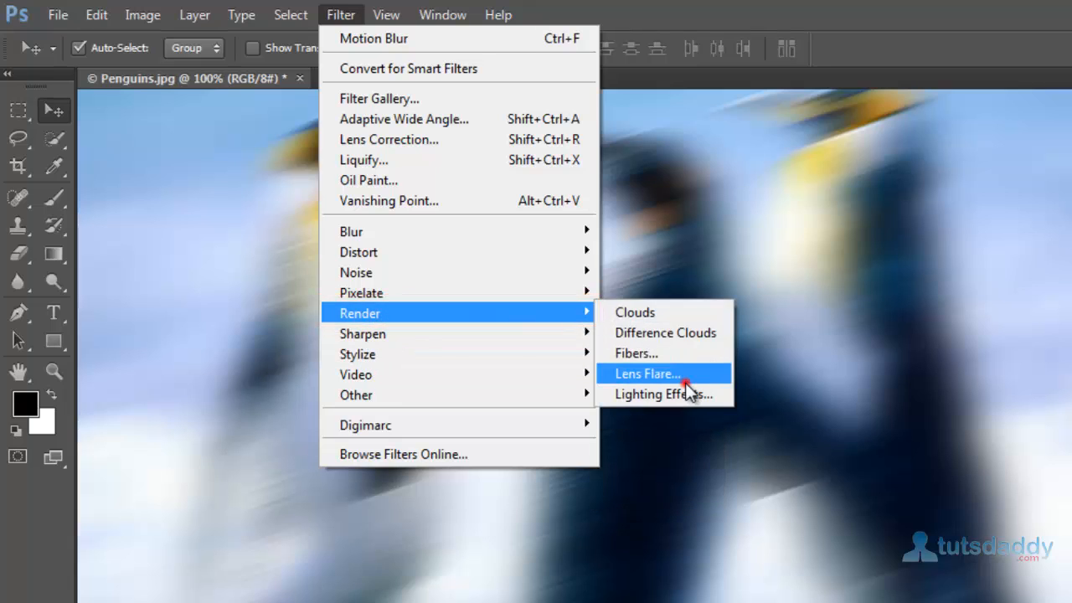
left_click(647, 373)
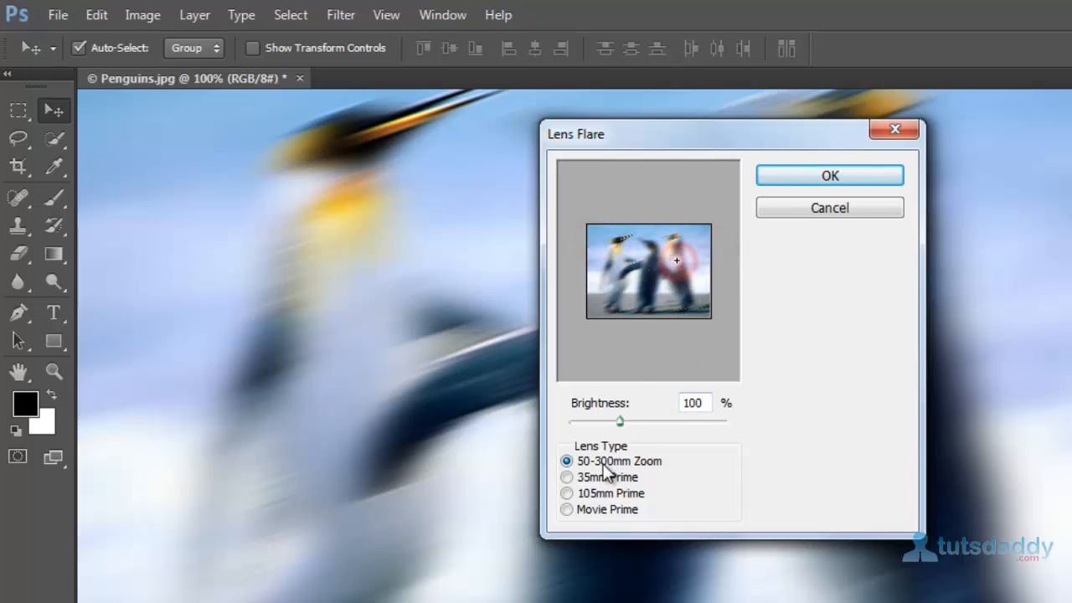
left_click(566, 509)
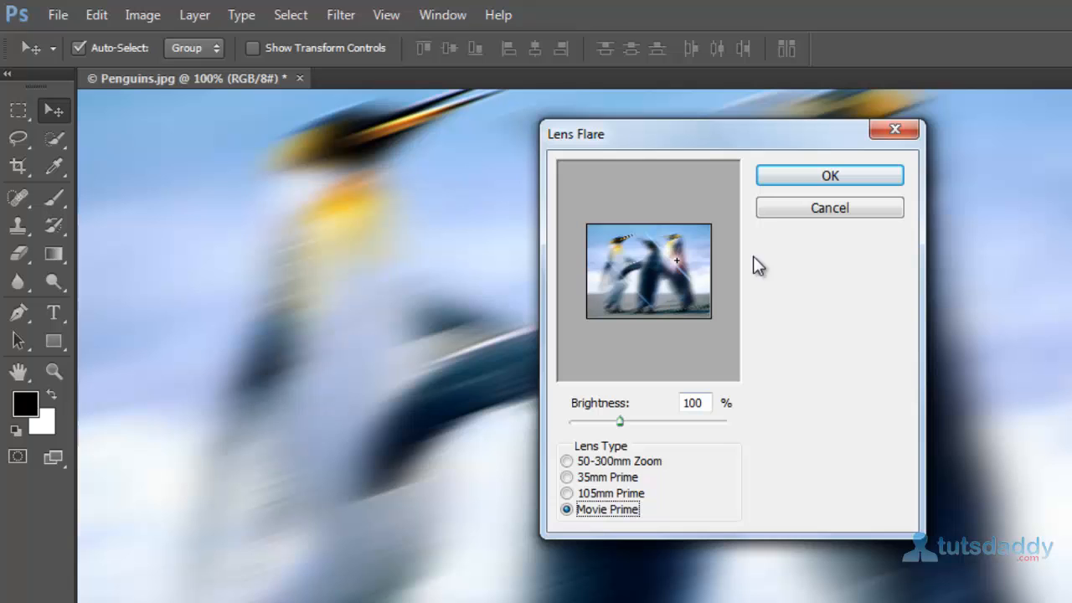
left_click_drag(621, 422, 638, 422)
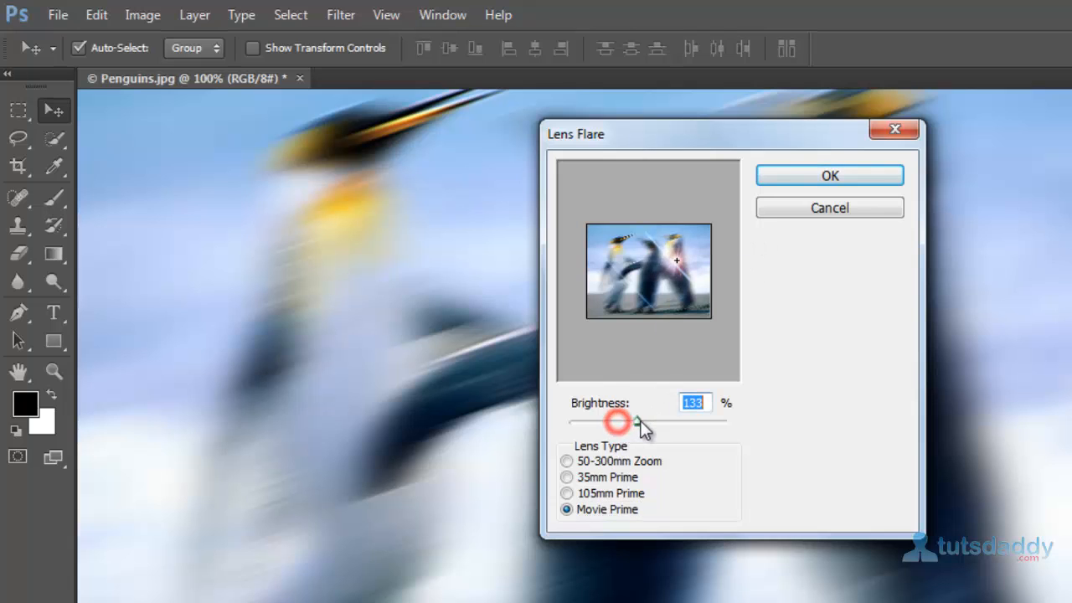
left_click(829, 176)
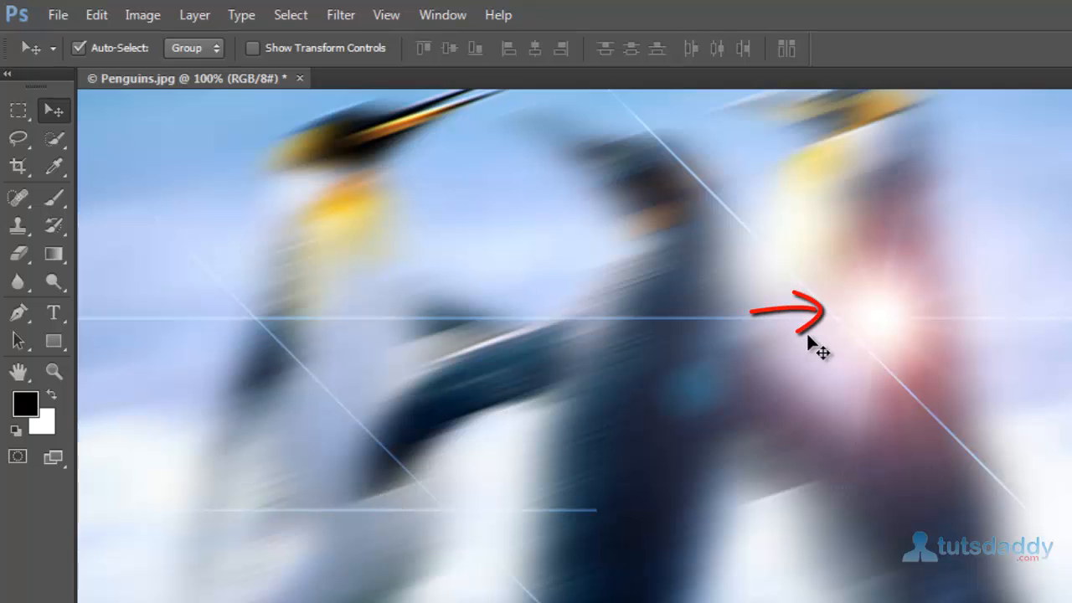
left_click(342, 14)
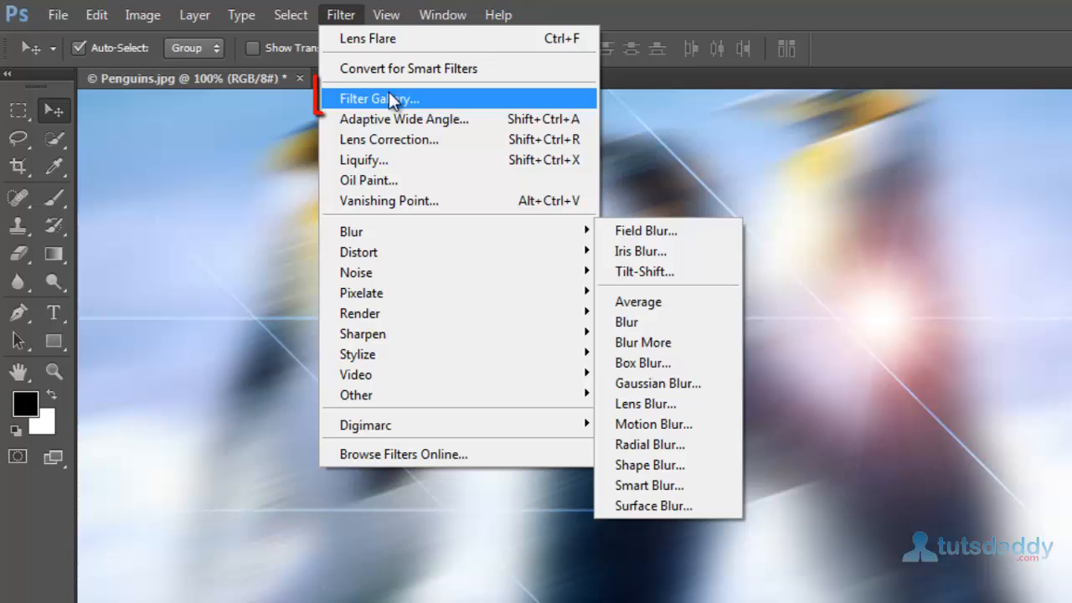
- Bring up the Filter Gallery with its Artistic effects folder expanded
left_click(392, 97)
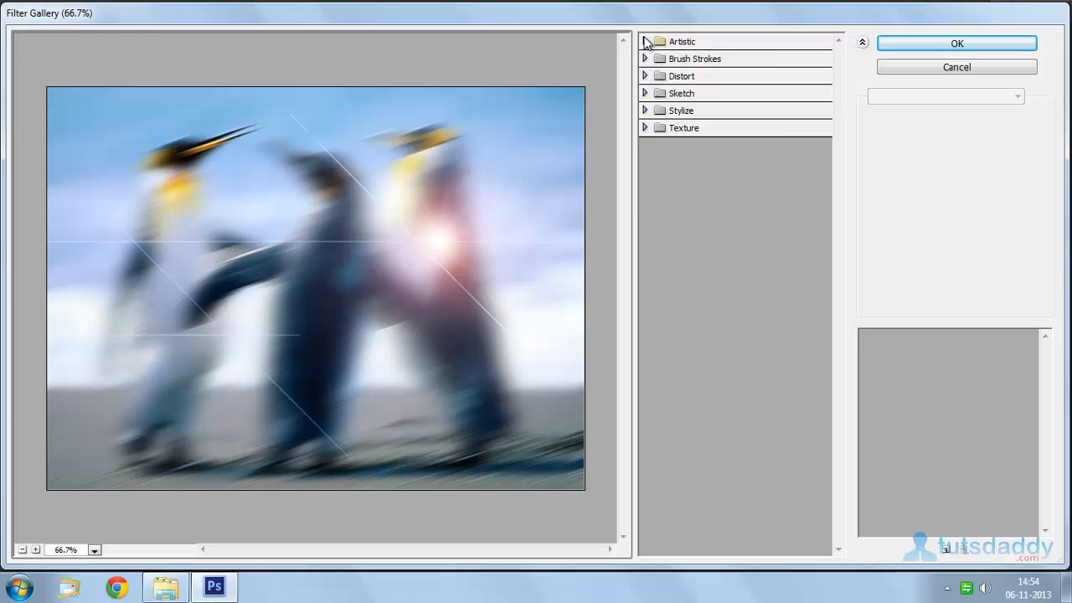
left_click(650, 40)
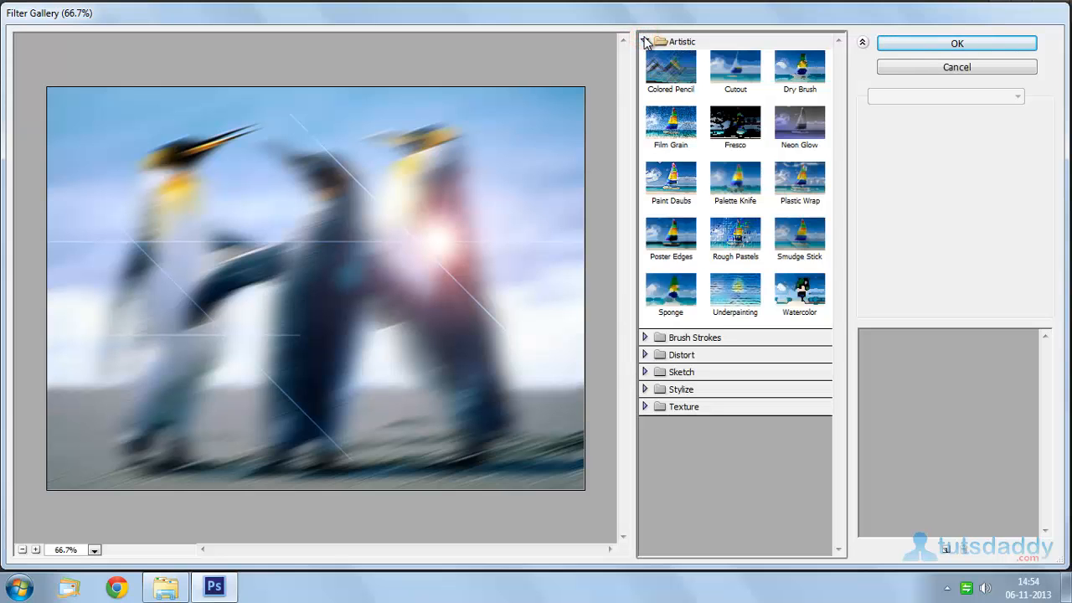
- Preview Colored Pencil, then switch to the Texture folder's Patchwork effect
left_click(670, 66)
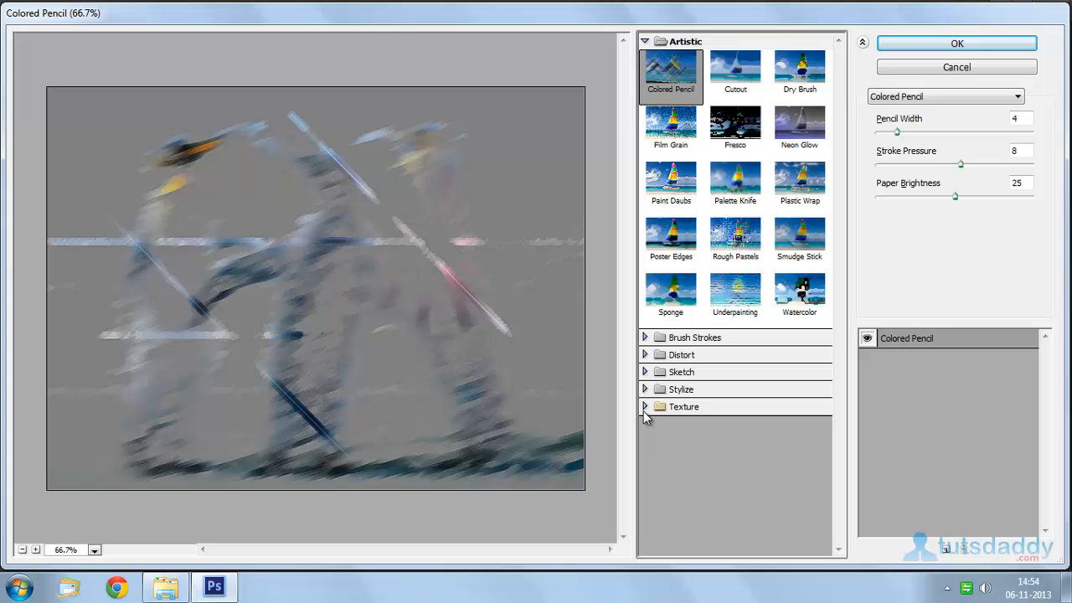
left_click(647, 407)
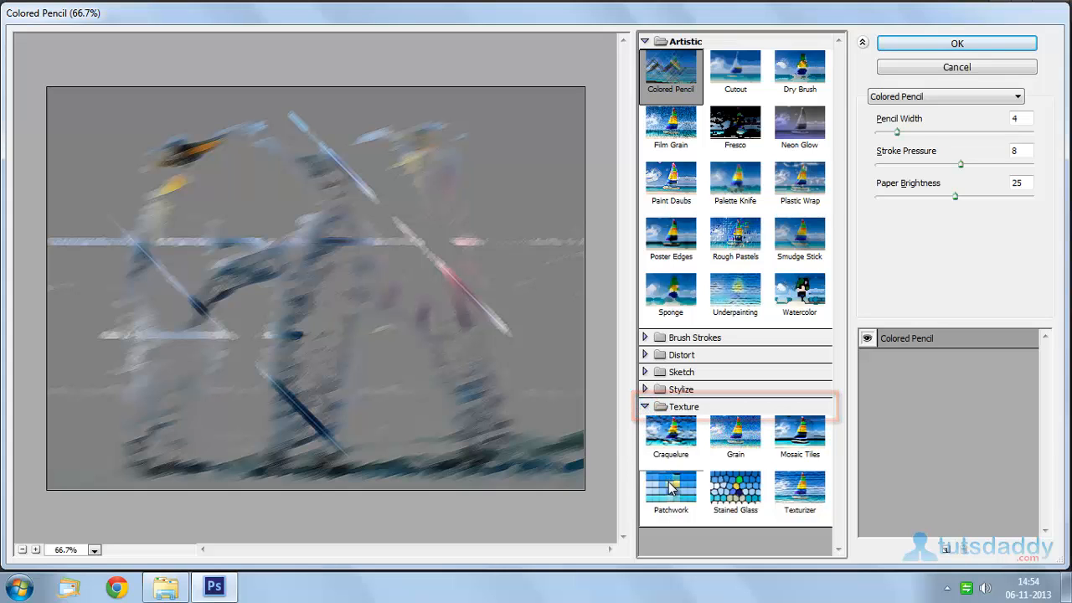
left_click(670, 489)
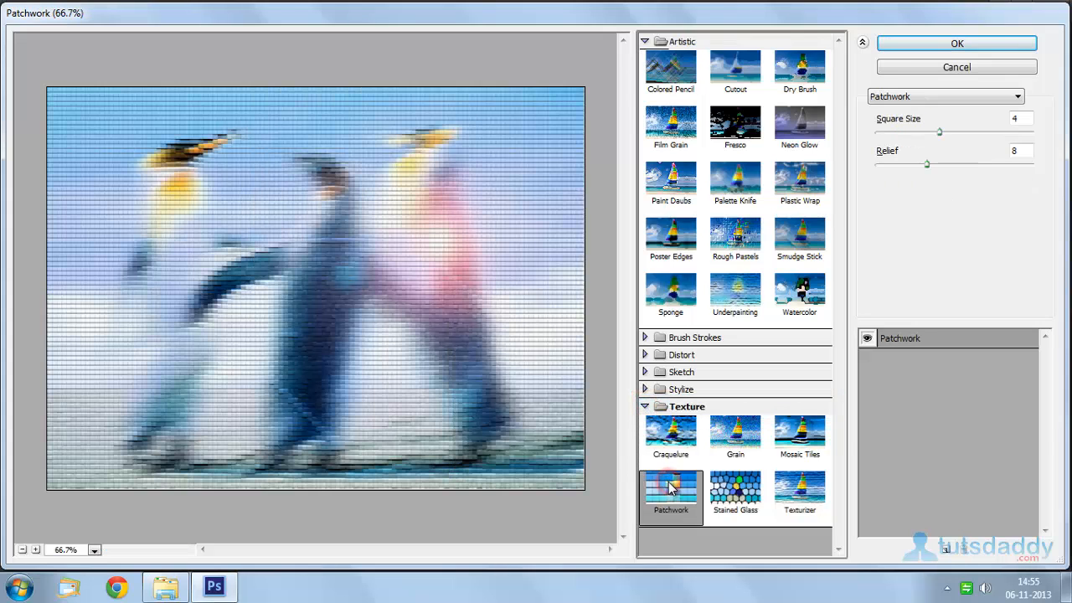